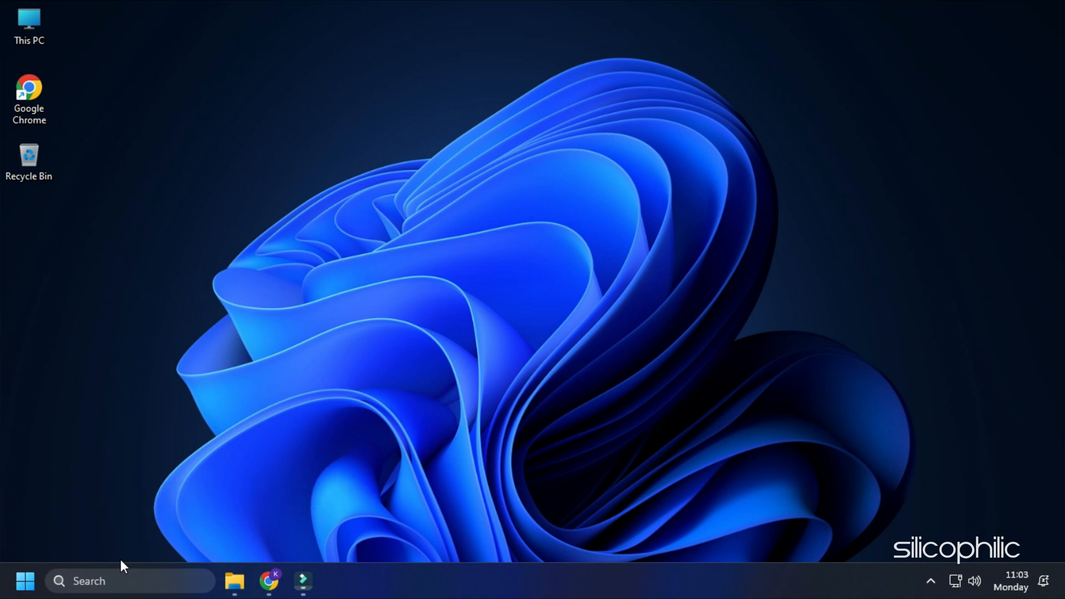
# End the Discord task in Task Manager, then close Task Manager
pyautogui.rightClick(25, 581)
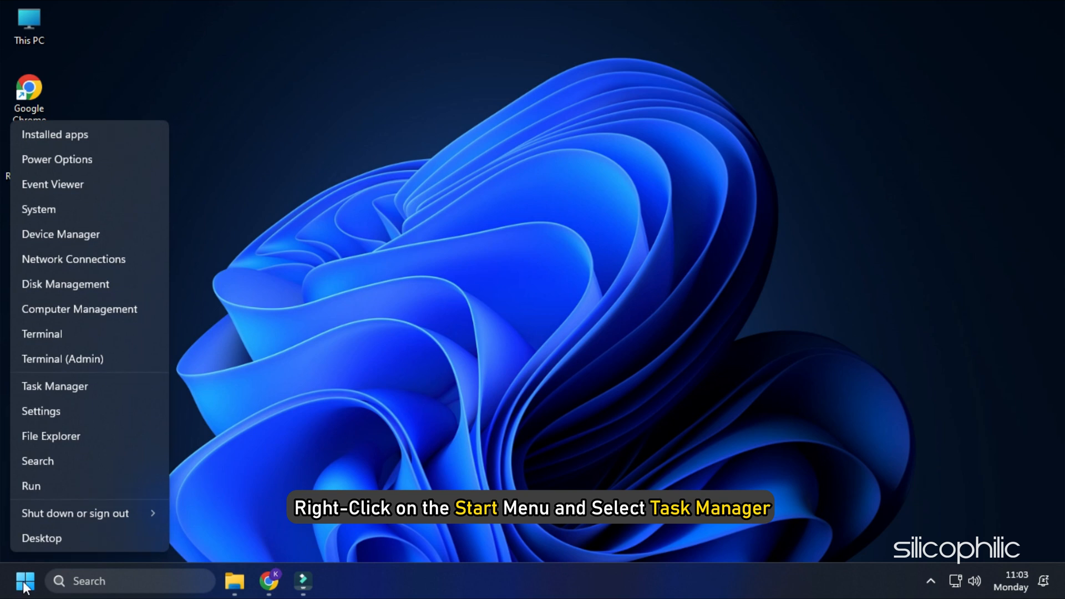
pyautogui.click(54, 386)
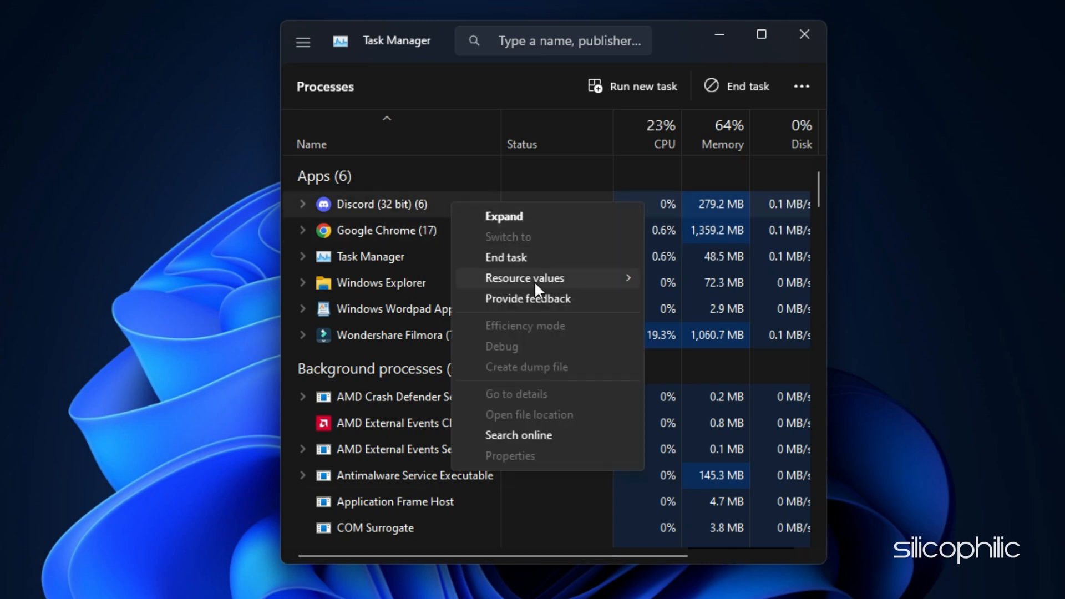
pyautogui.click(505, 256)
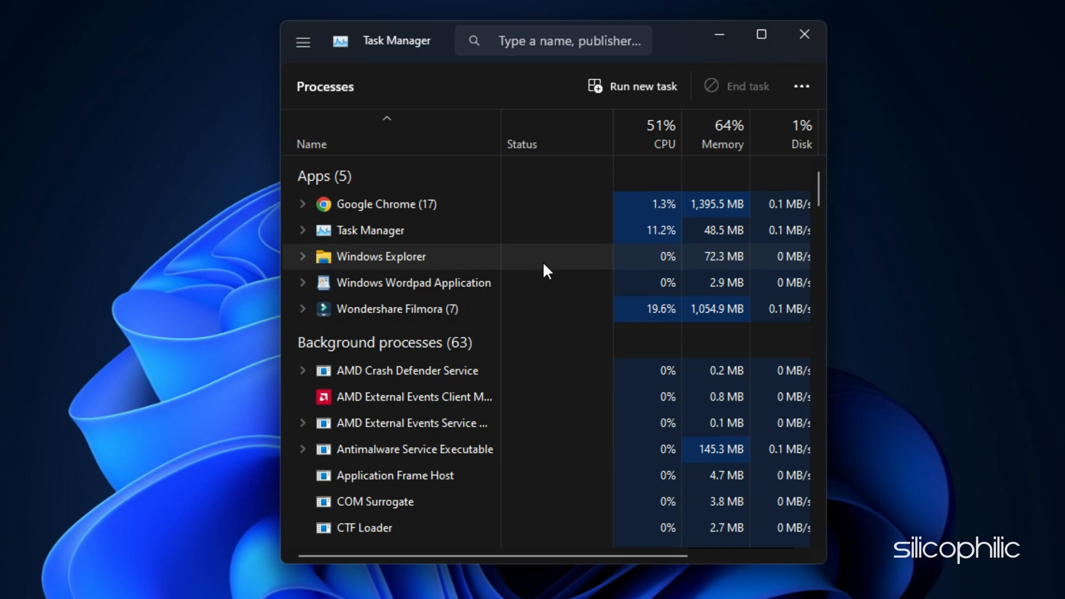
pyautogui.click(804, 34)
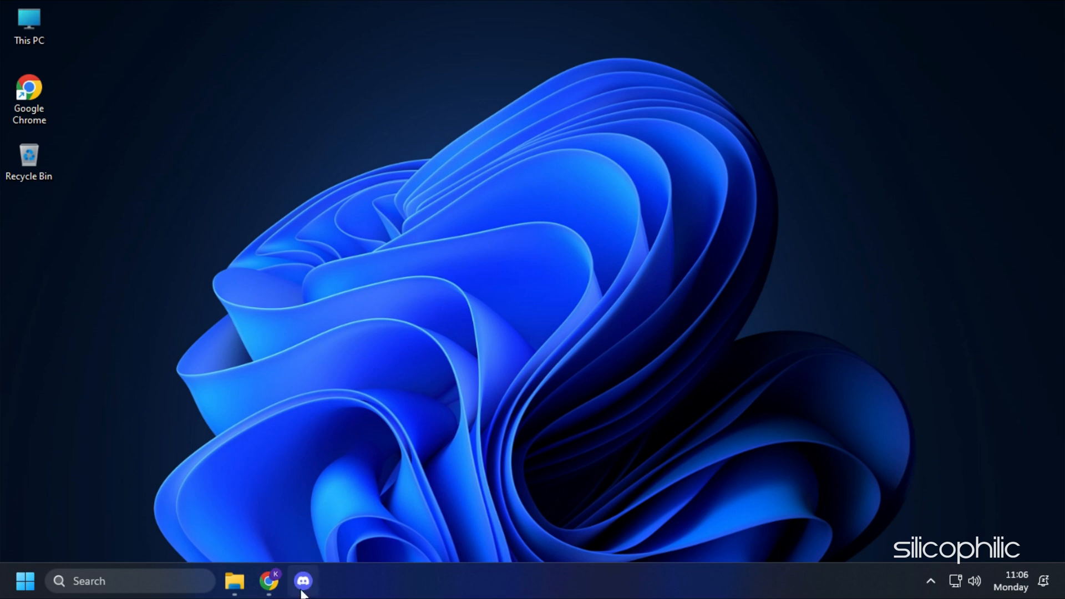
# Switch off Discord's Enable in-game overlay under Game Overlay settings, then close Discord
pyautogui.click(302, 580)
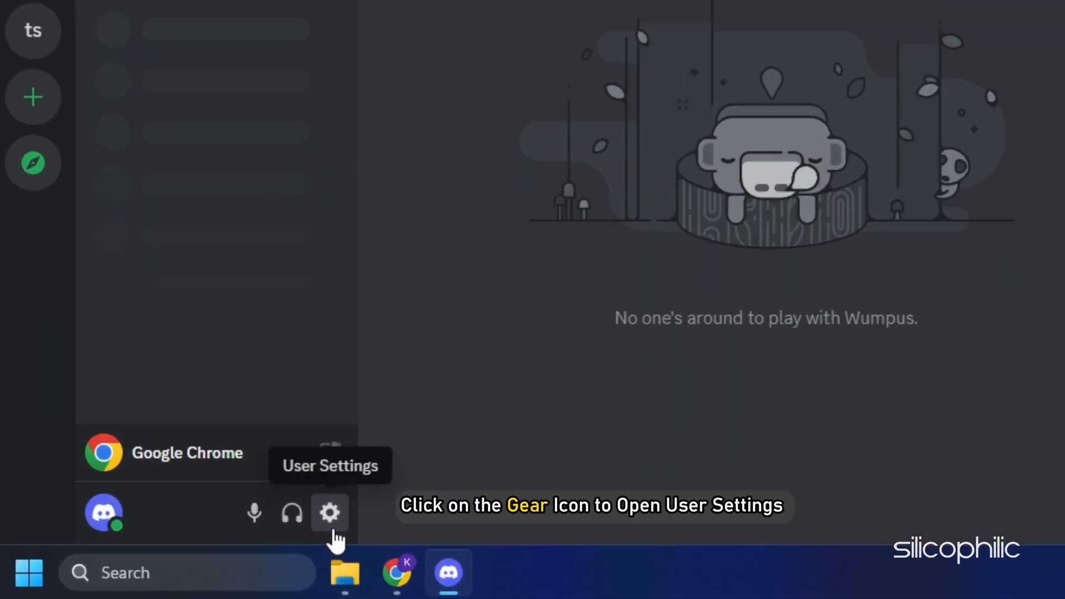
pyautogui.click(330, 512)
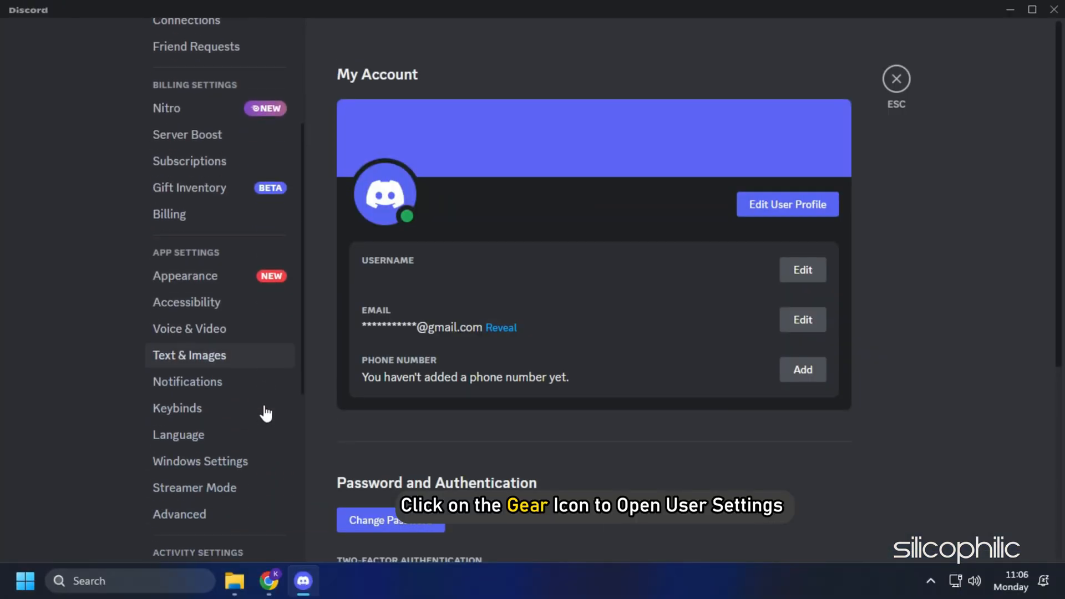
pyautogui.scroll(-3)
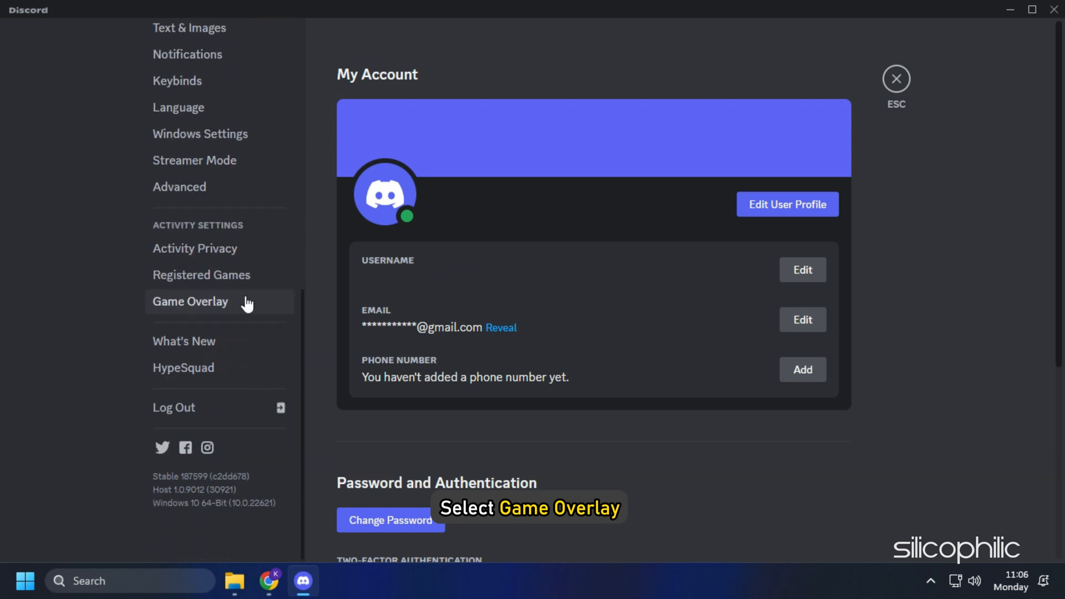
pyautogui.click(190, 301)
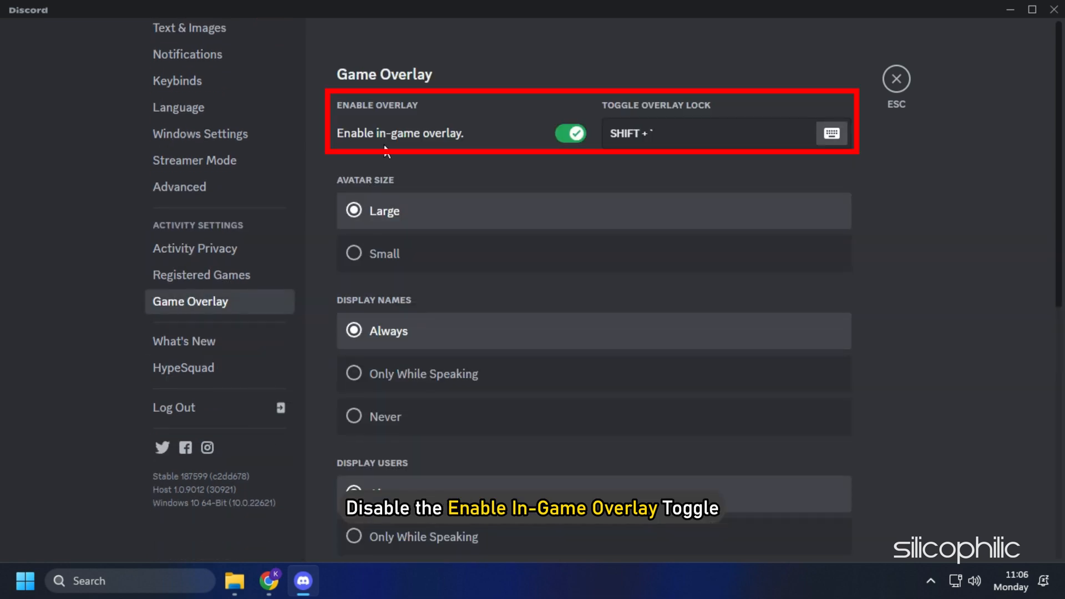
pyautogui.click(569, 133)
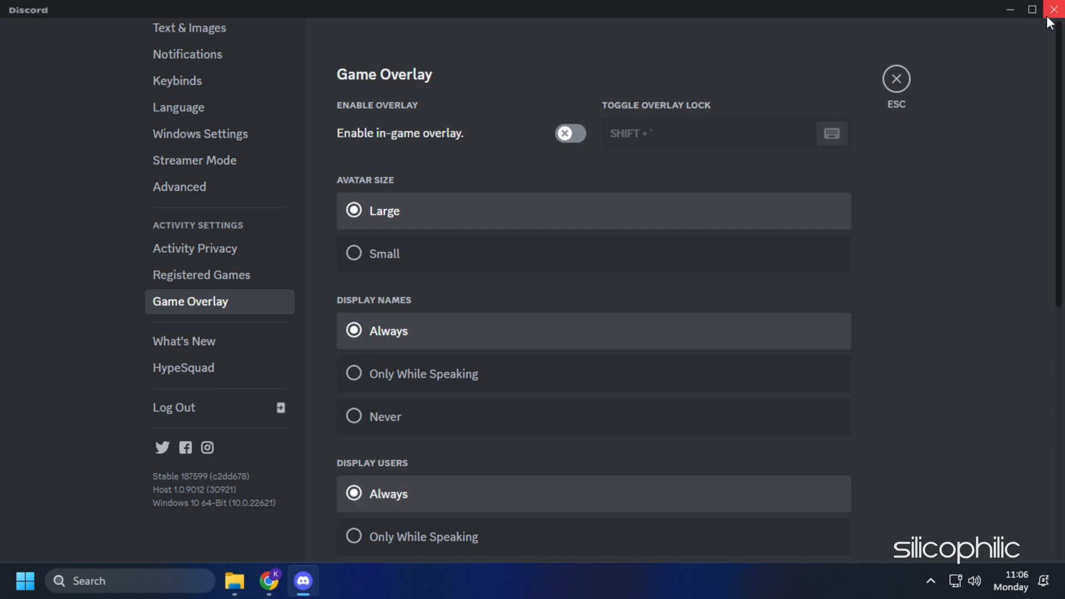
pyautogui.click(1051, 10)
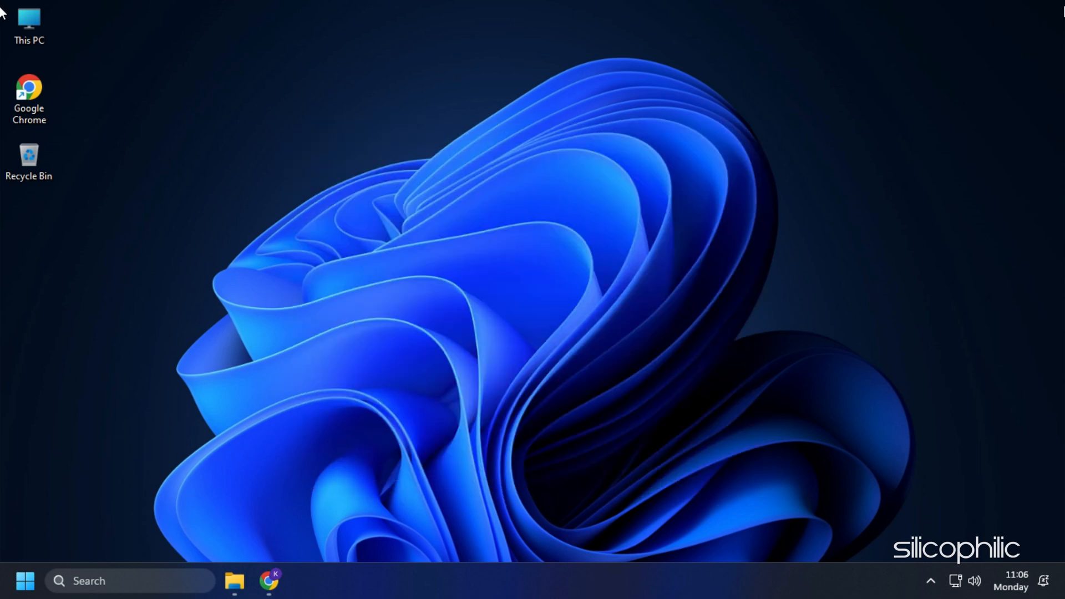
pyautogui.moveTo(581, 584)
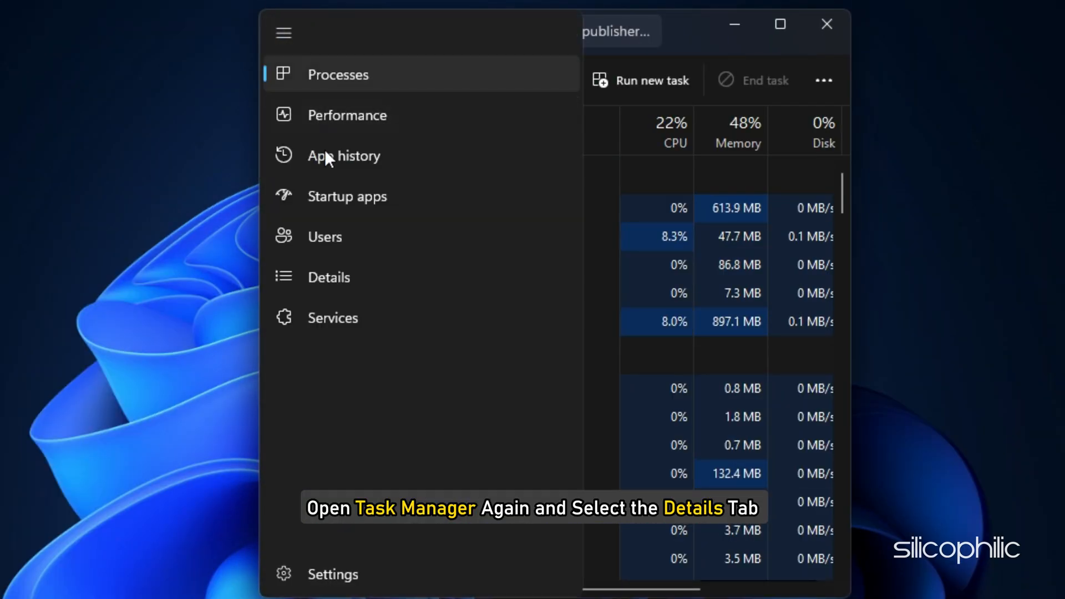
# Set vgtray.exe to Low priority on the Details tab, confirm, and close Task Manager
pyautogui.click(329, 277)
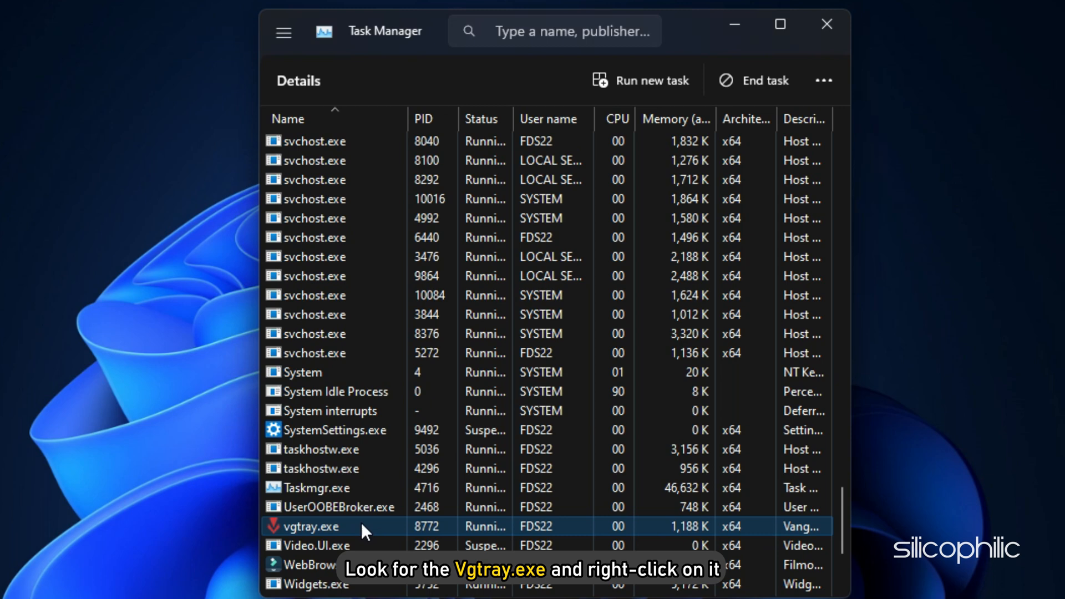
pyautogui.rightClick(309, 526)
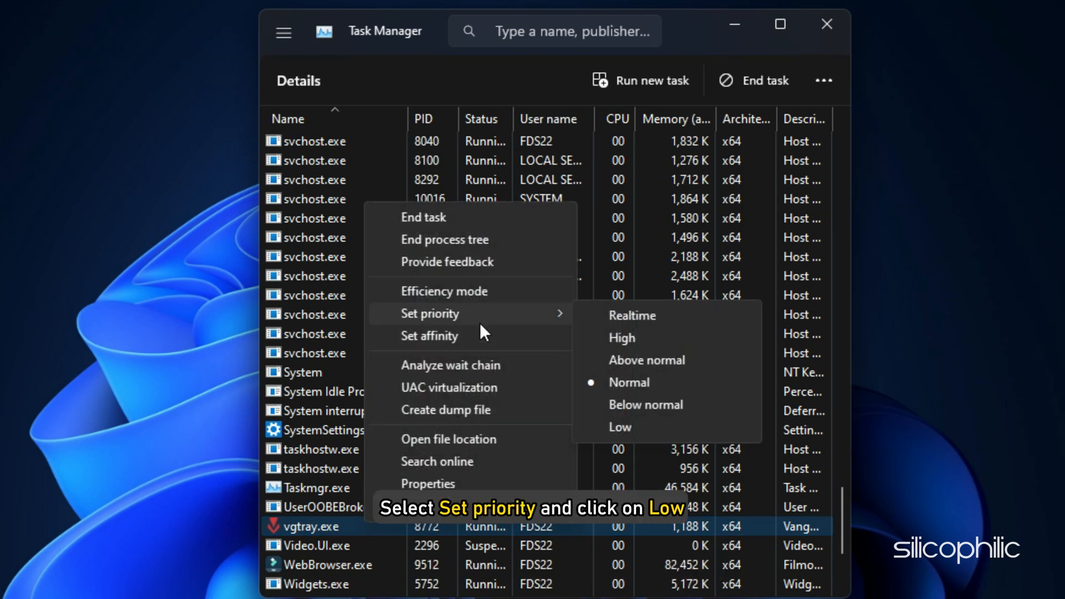
pyautogui.click(619, 426)
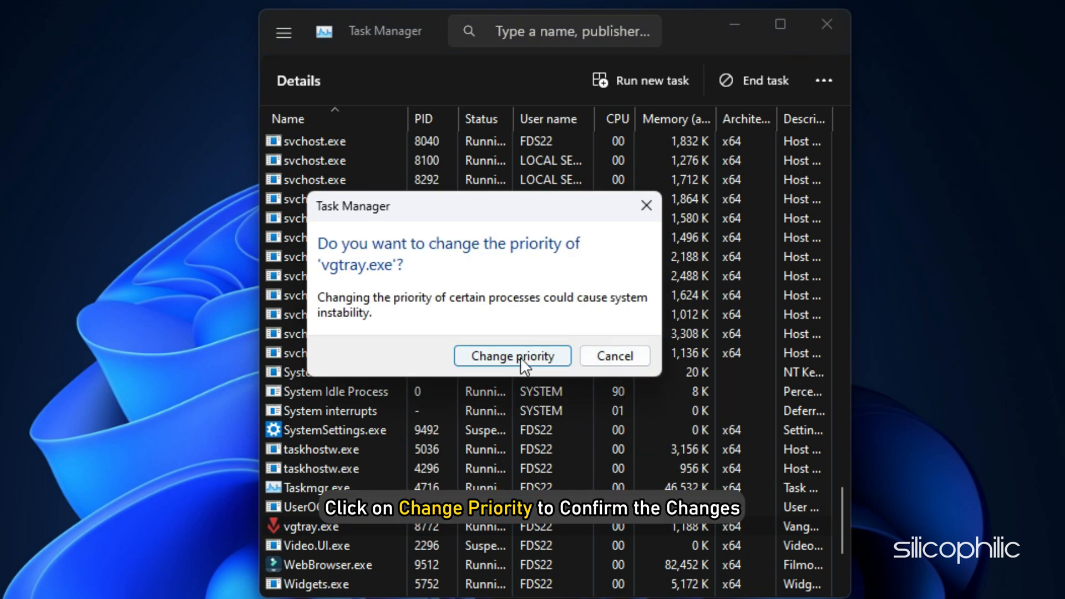
pyautogui.click(512, 355)
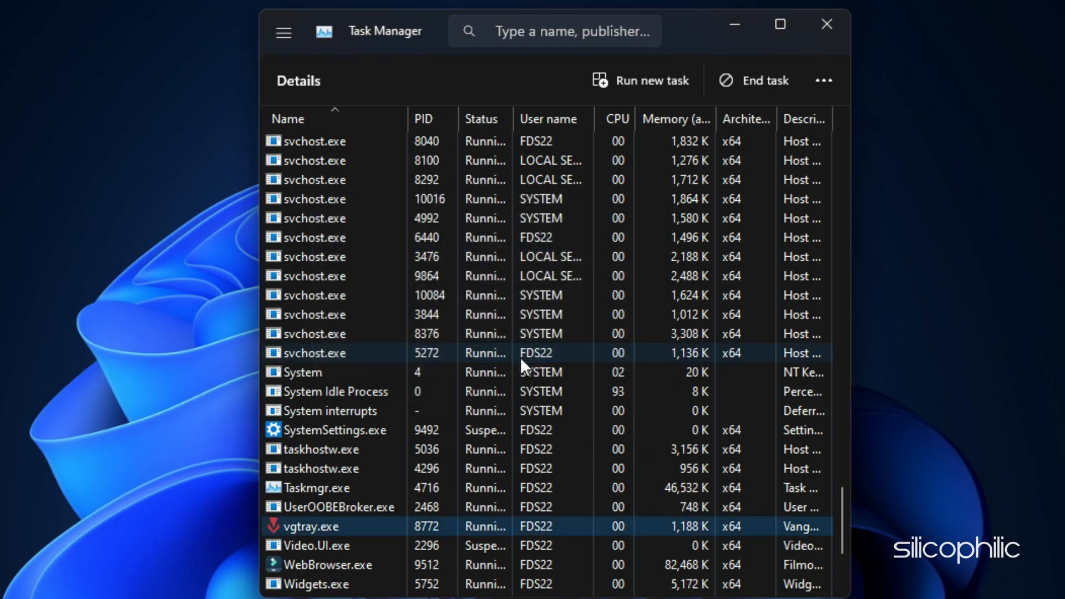
pyautogui.click(825, 24)
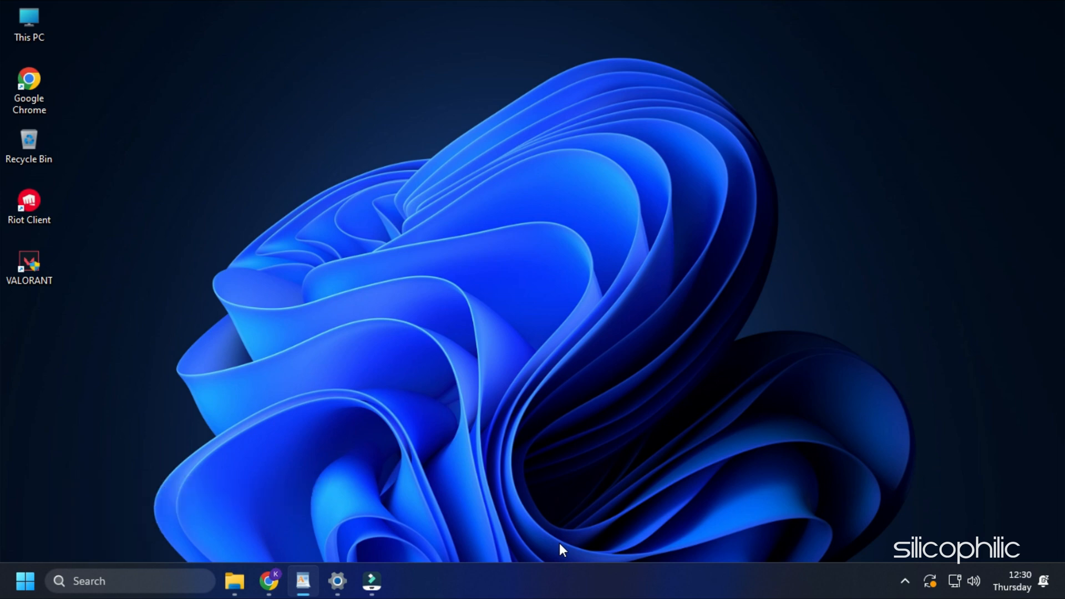
# Run appwiz.cpl and uninstall Riot Vanguard, approving the User Account Control prompt
pyautogui.press('Win+r')
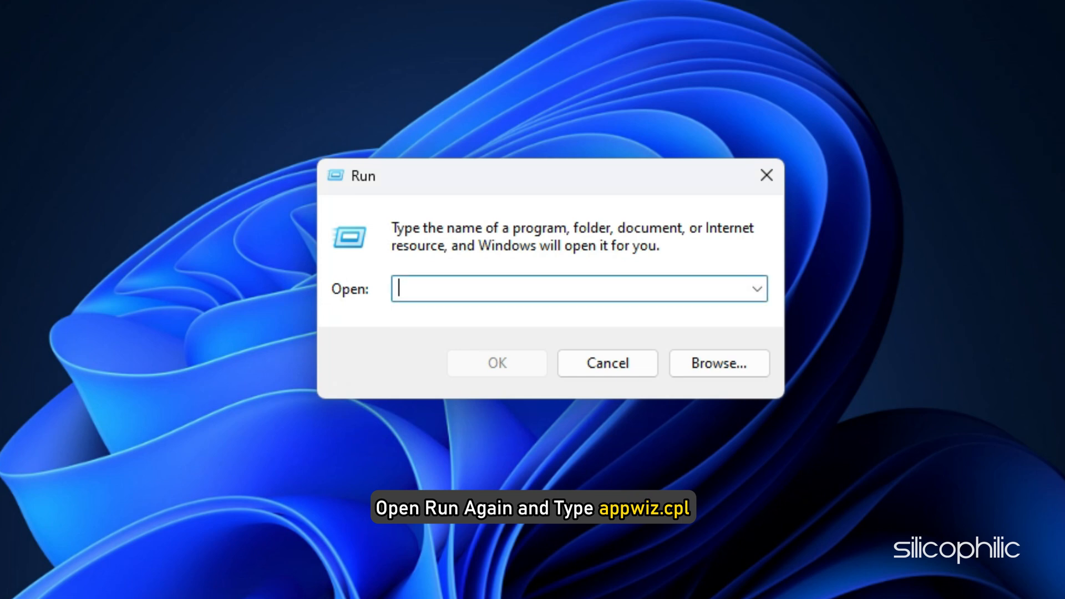
pyautogui.write('appwiz.cpl')
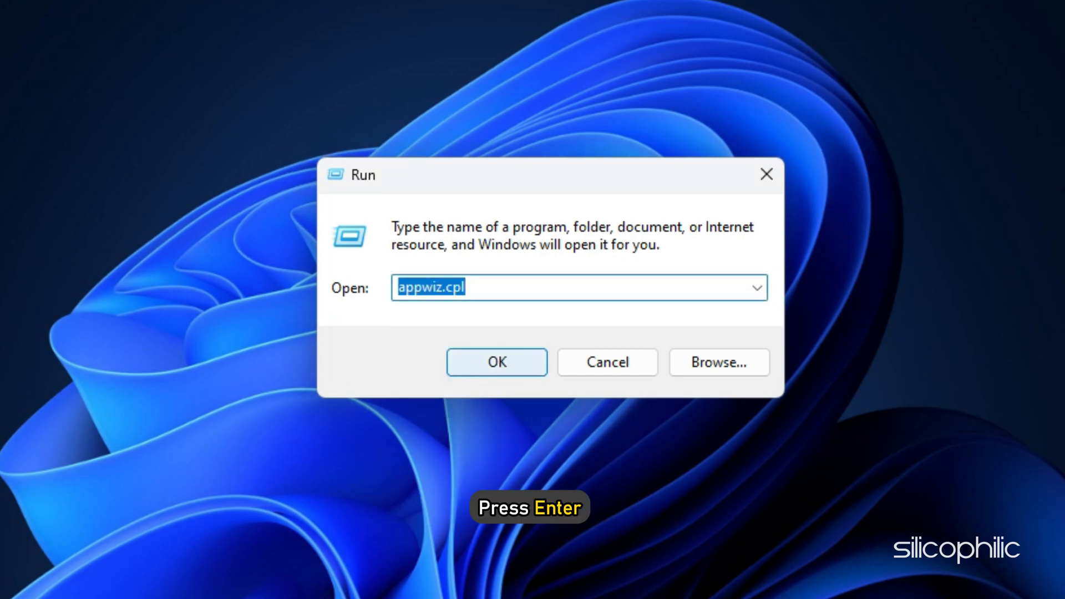
pyautogui.press('Return')
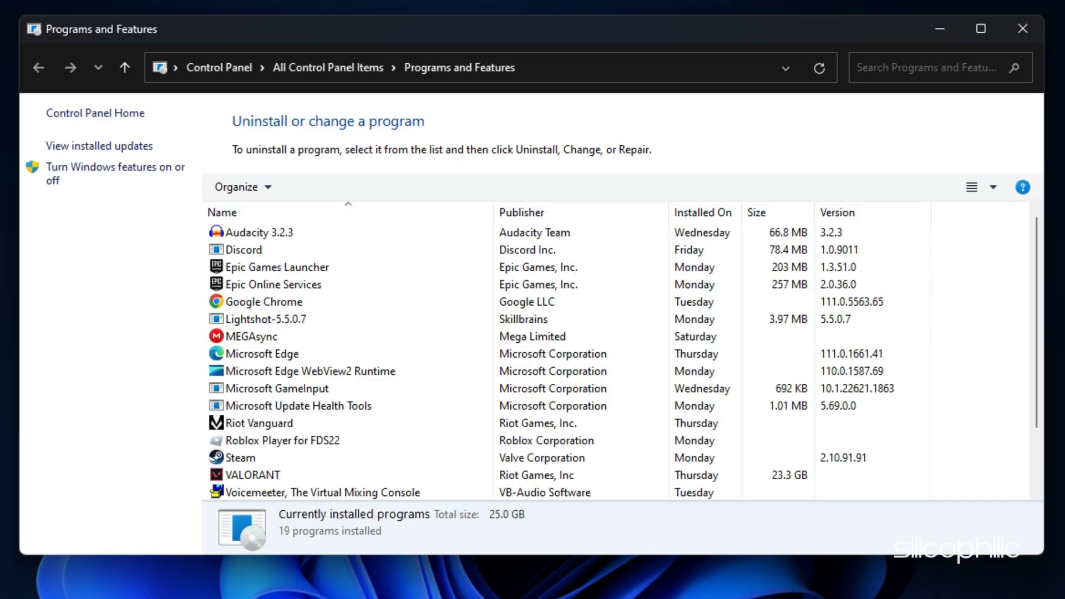
pyautogui.click(258, 353)
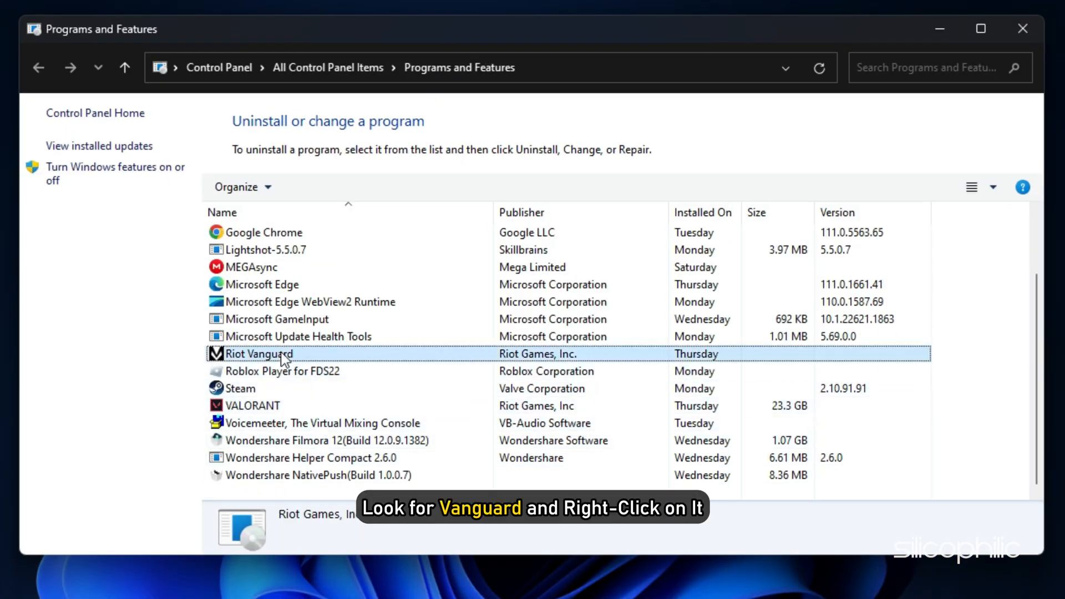
pyautogui.rightClick(259, 354)
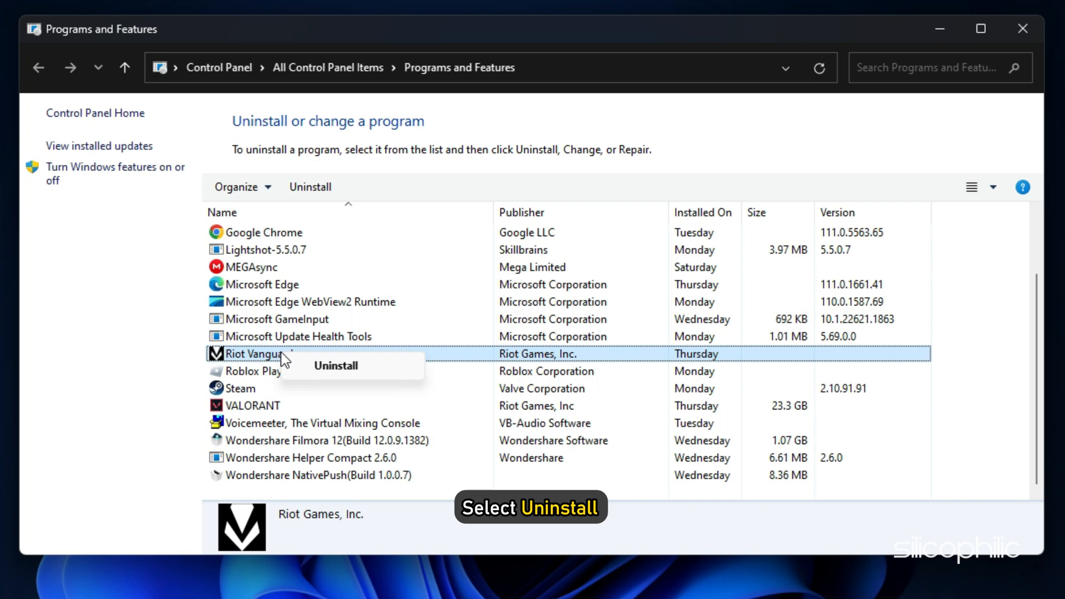
pyautogui.click(335, 365)
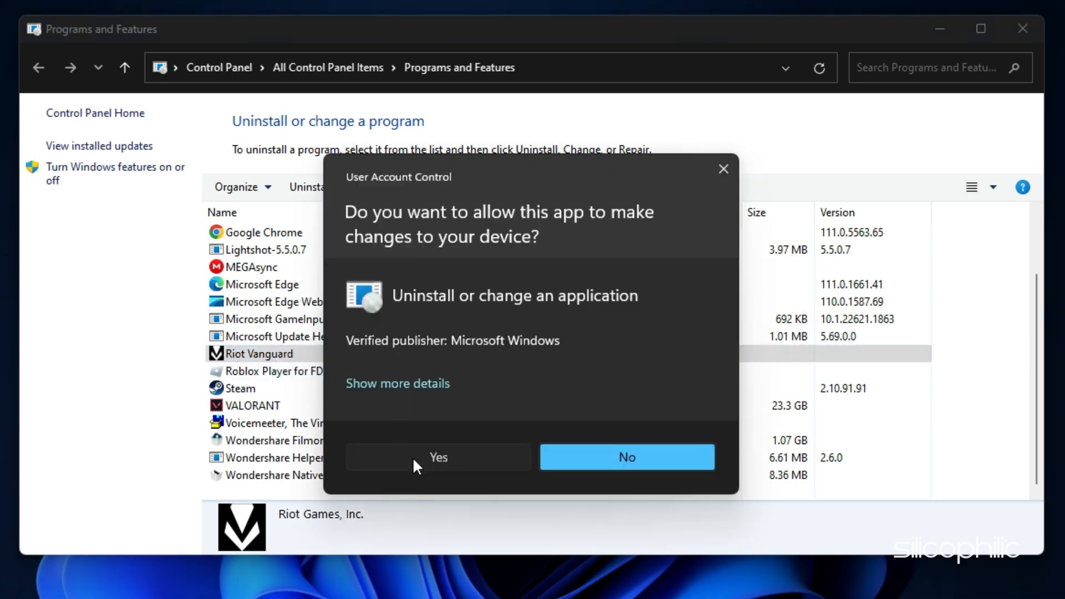
pyautogui.click(438, 457)
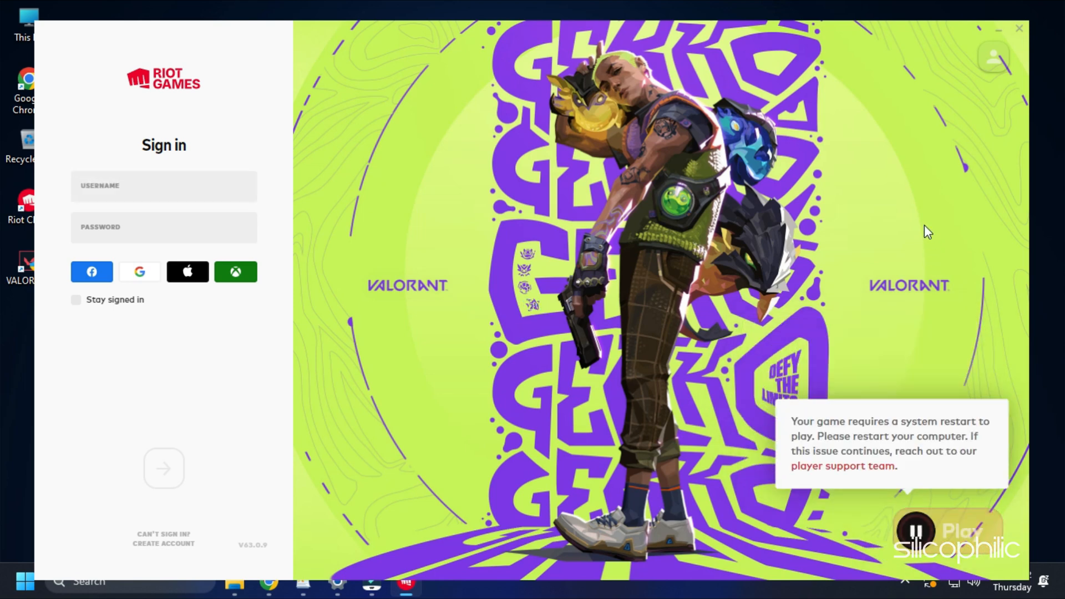
# Click Play in the Riot Client to reinstall Vanguard and trigger the restart prompt
pyautogui.click(1018, 27)
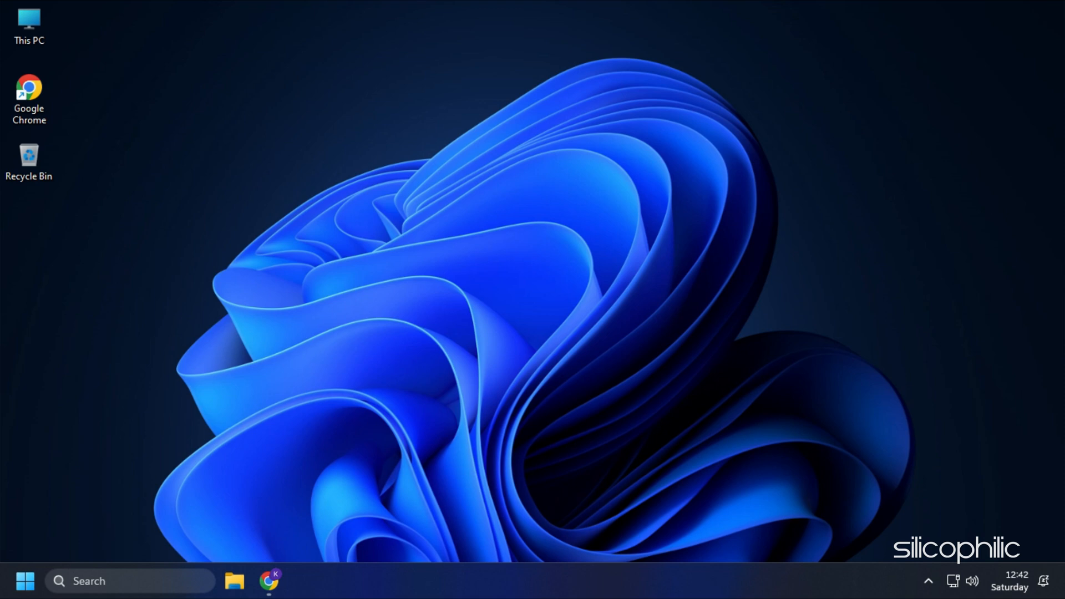
# Search 'Check for updates', run the update check, and close Windows Update once current
pyautogui.write('Check for updates')
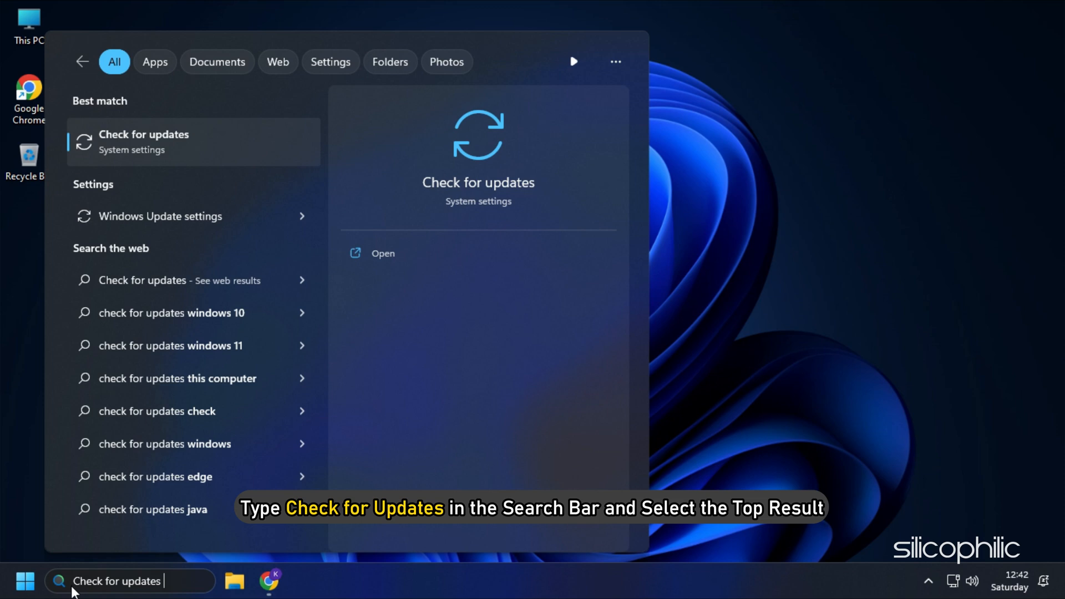
pyautogui.moveTo(161, 156)
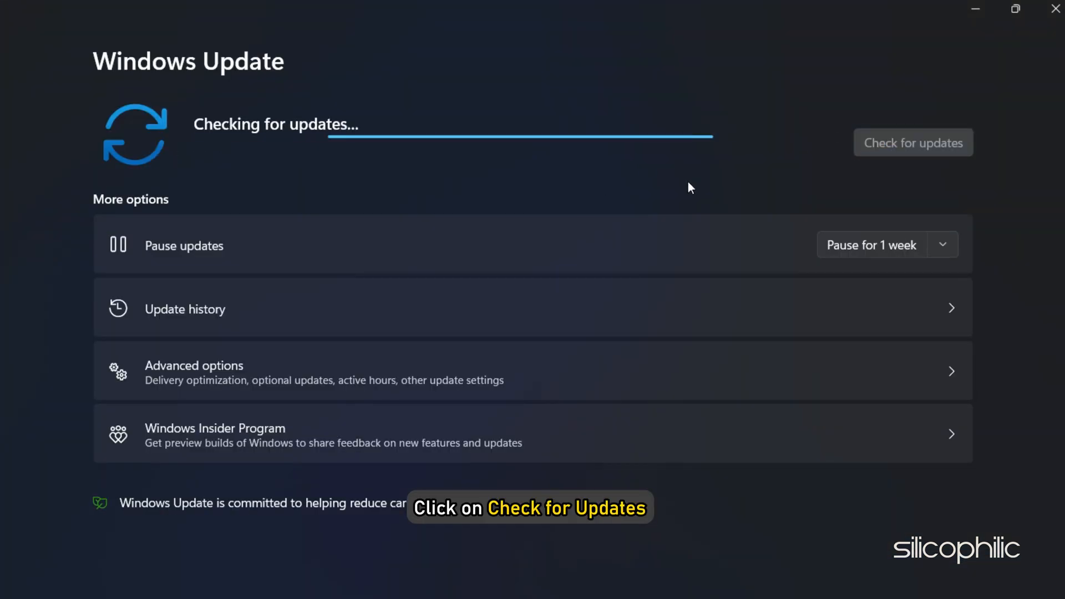
pyautogui.click(912, 142)
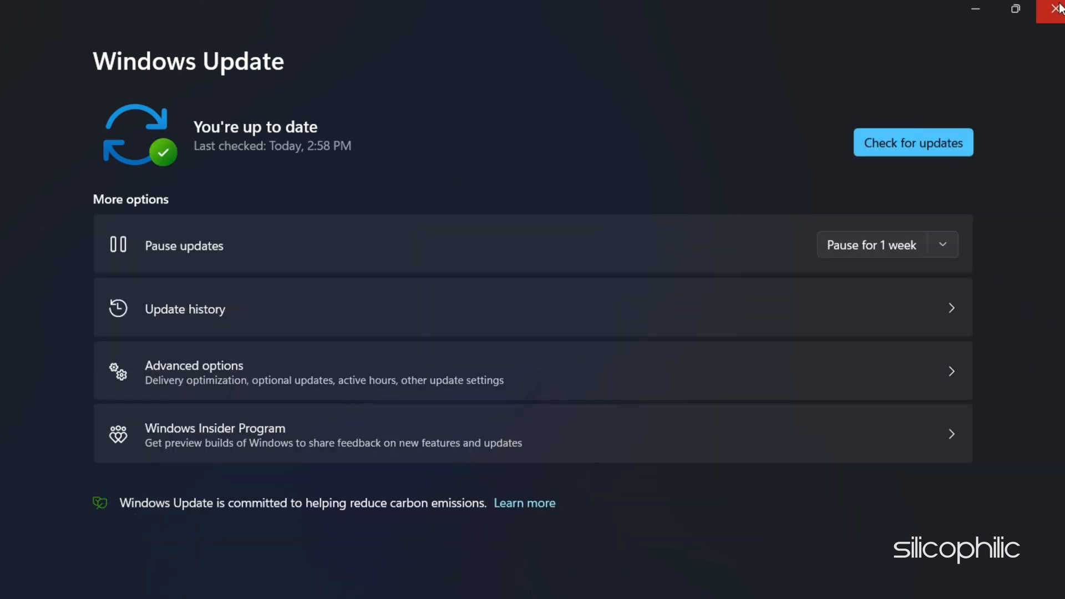
pyautogui.click(1056, 8)
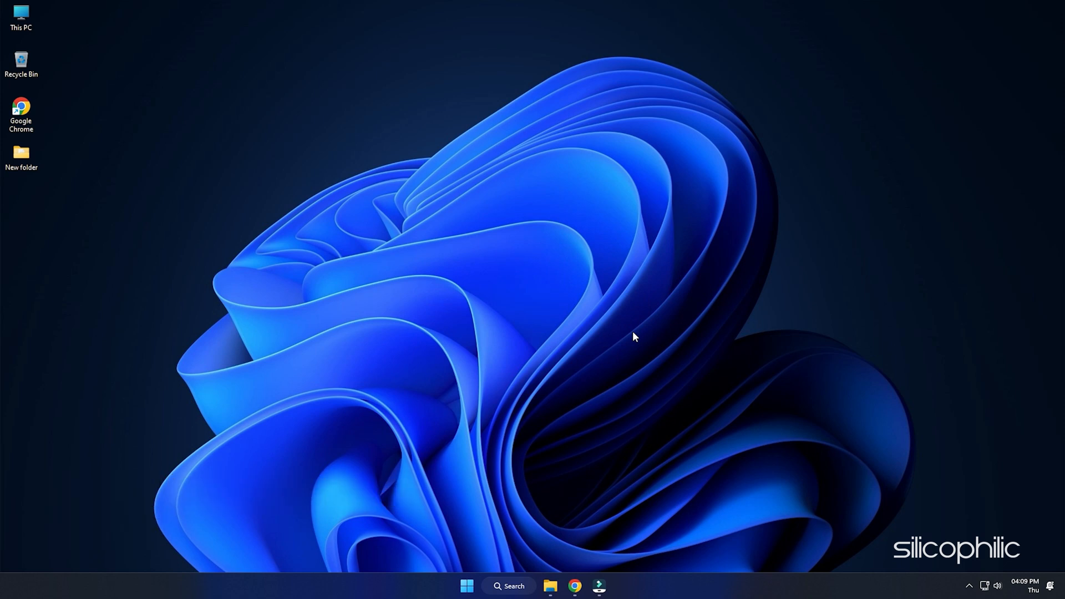
# Download the GeForce Experience 3.26.0.160 installer in Chrome and open it
pyautogui.click(598, 586)
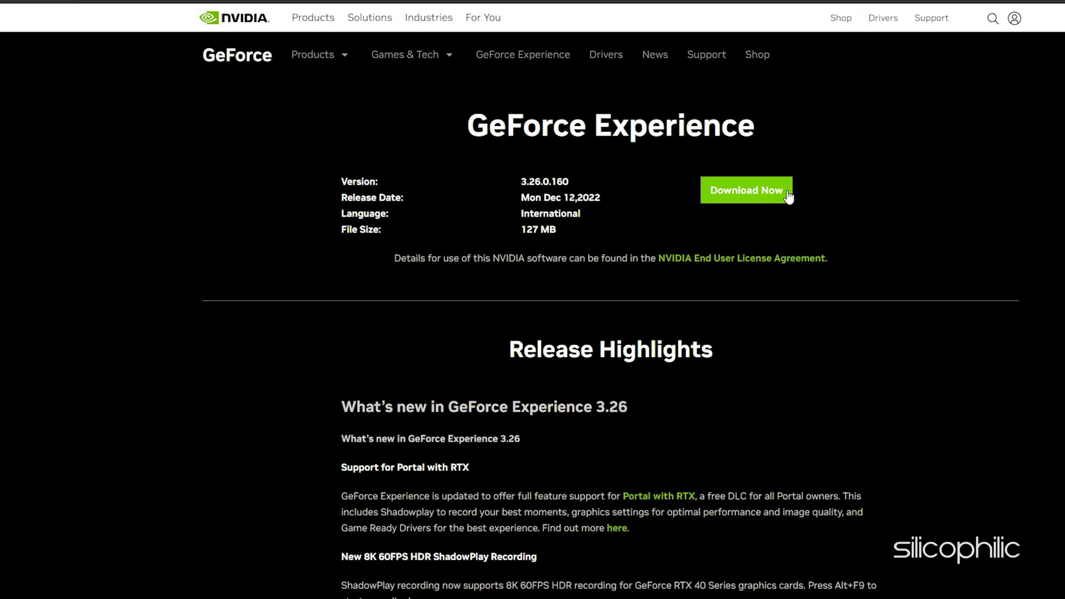
pyautogui.click(745, 190)
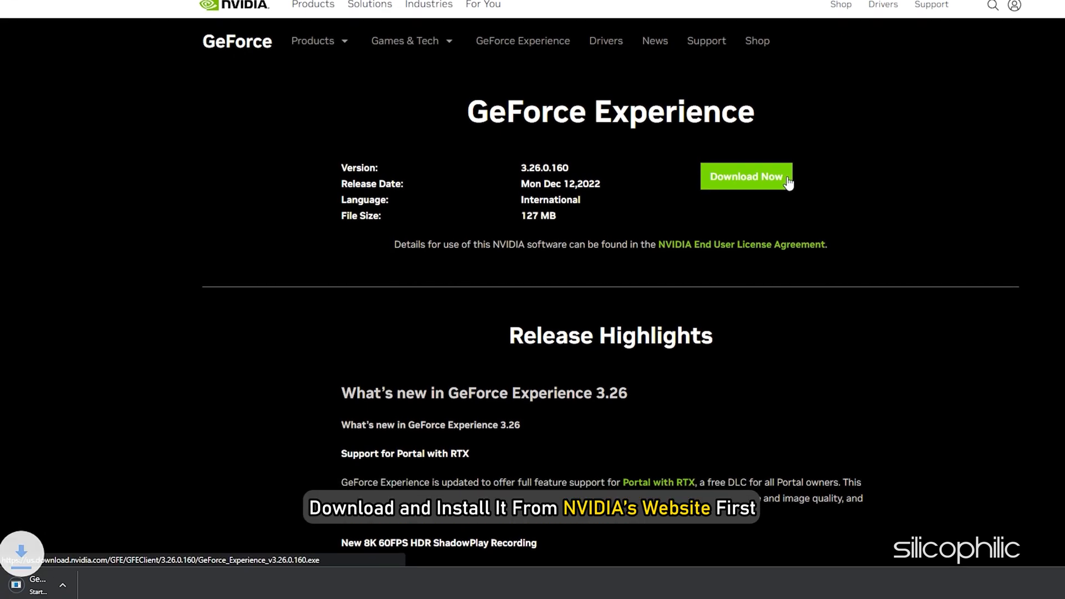
pyautogui.click(746, 176)
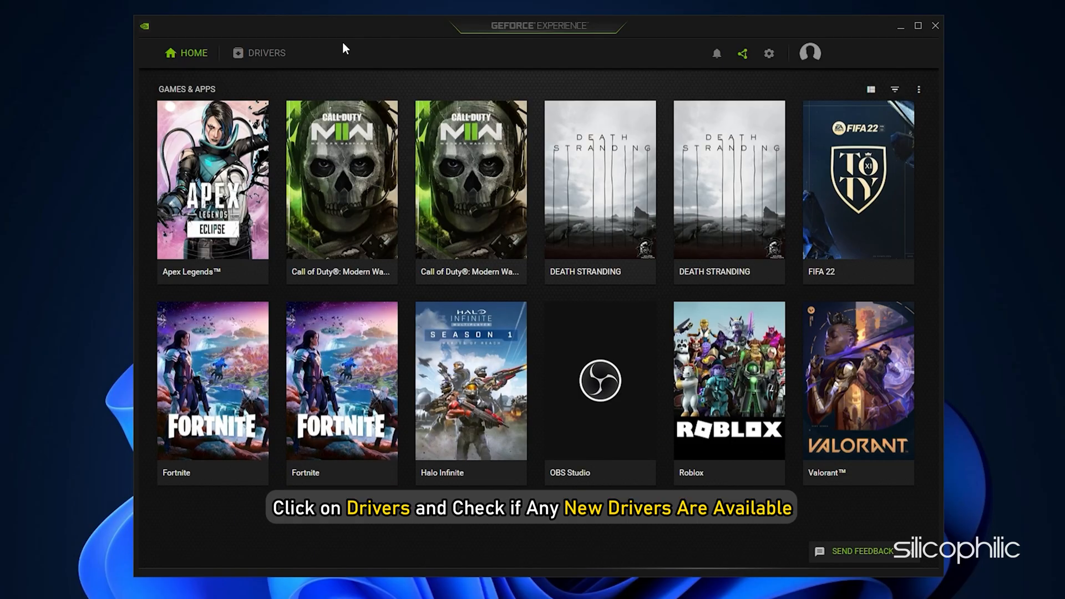
# Run Check for Updates on the Drivers tab, confirming Game Ready Driver 528.02 is current
pyautogui.click(265, 53)
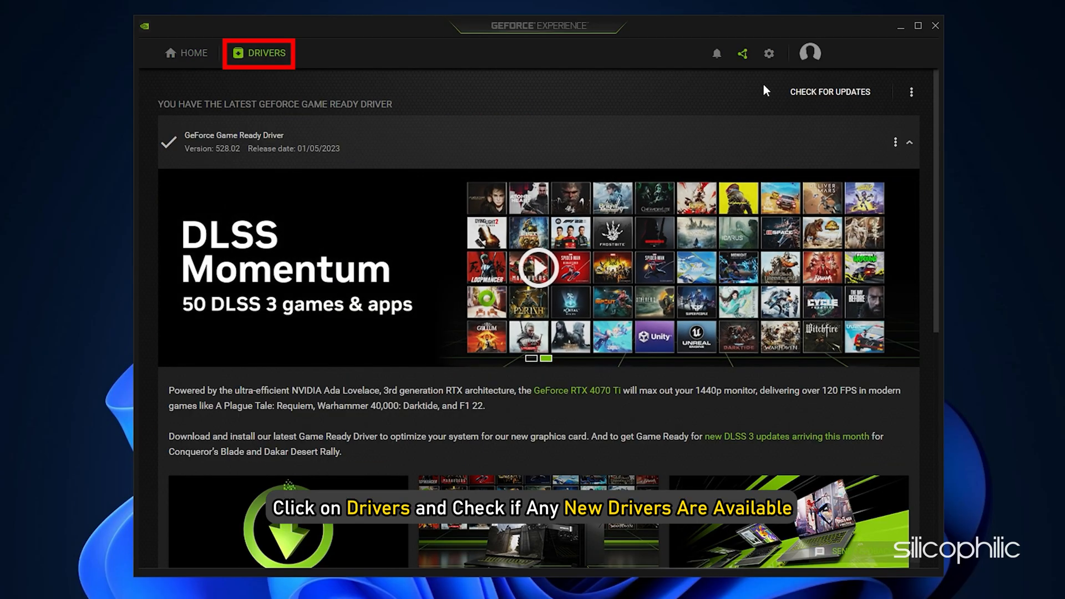
pyautogui.click(829, 92)
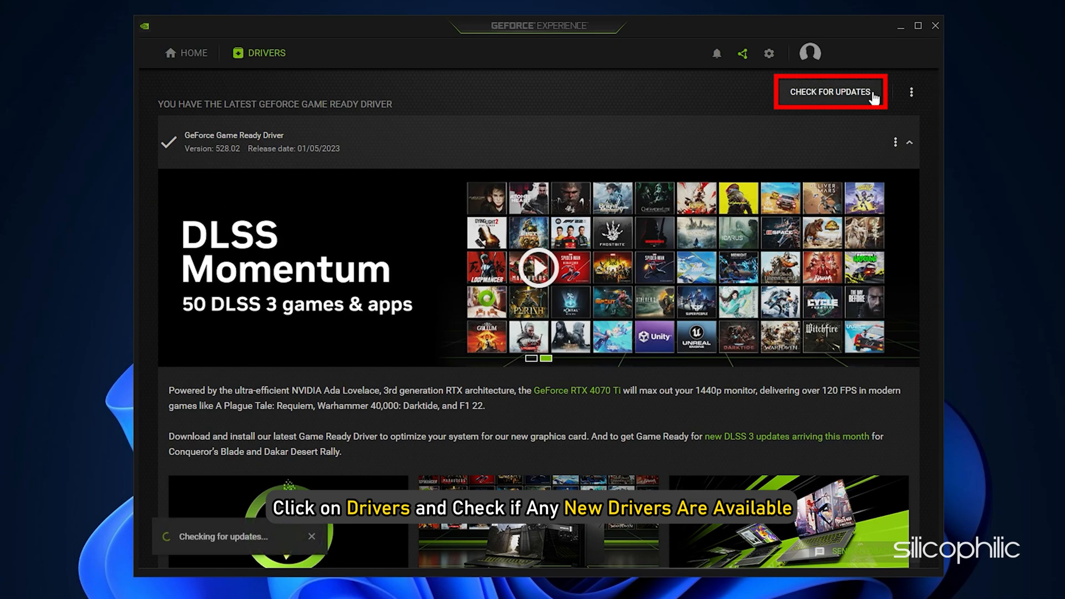
pyautogui.click(935, 26)
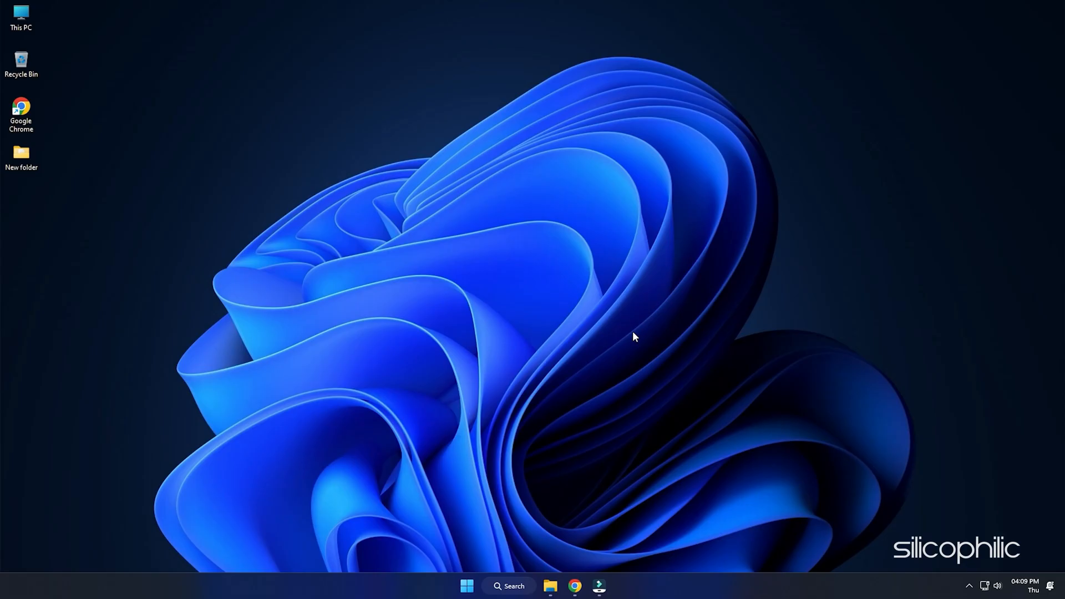